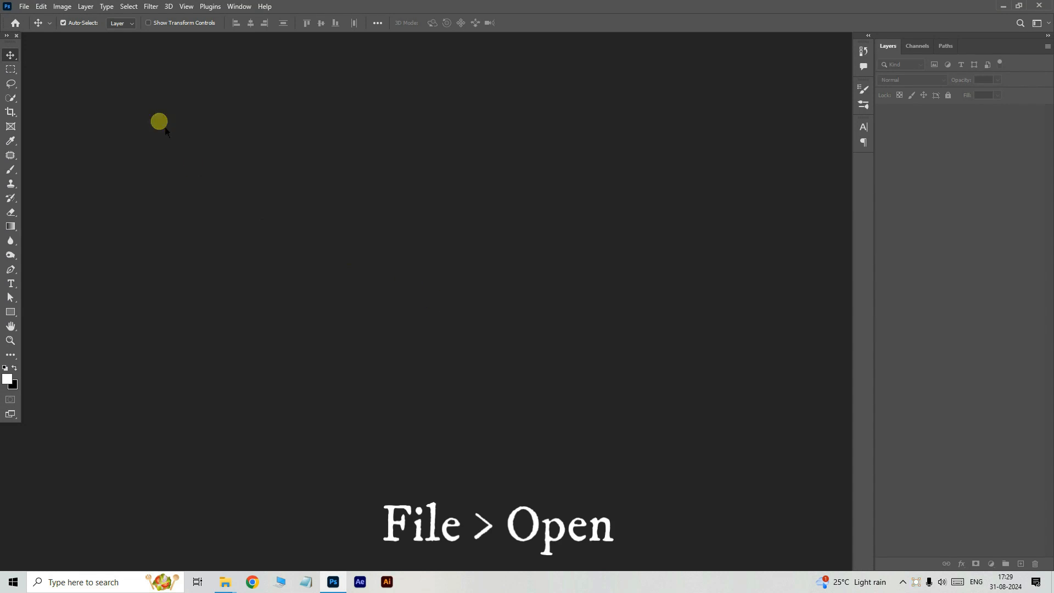
- Open IMAGE.jpg, the surprised-man portrait, from the Final folder
{"action": "left_click", "coordinate": [23, 6]}
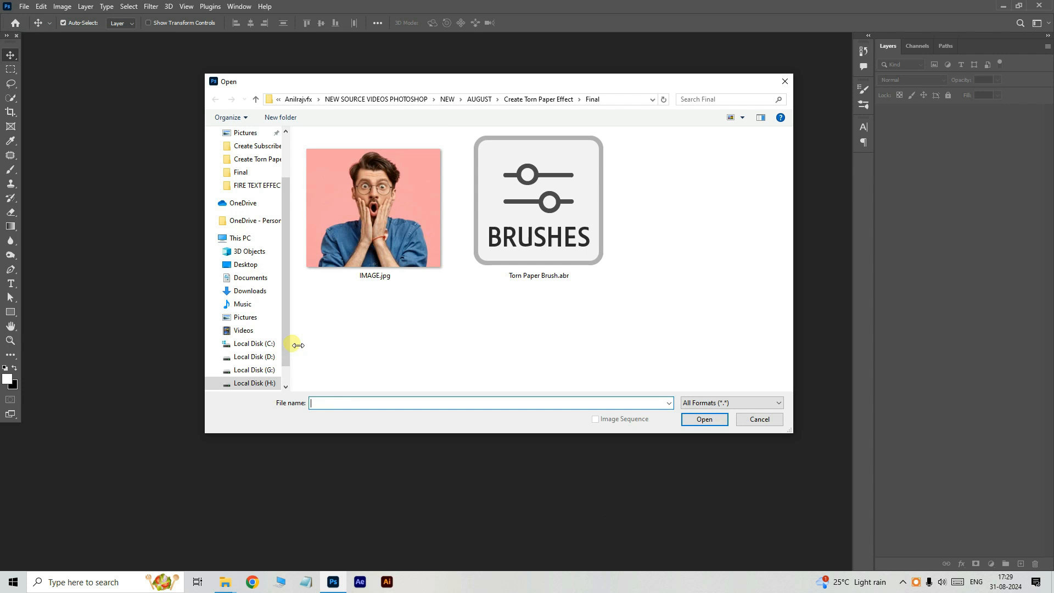
{"action": "left_click", "coordinate": [374, 209]}
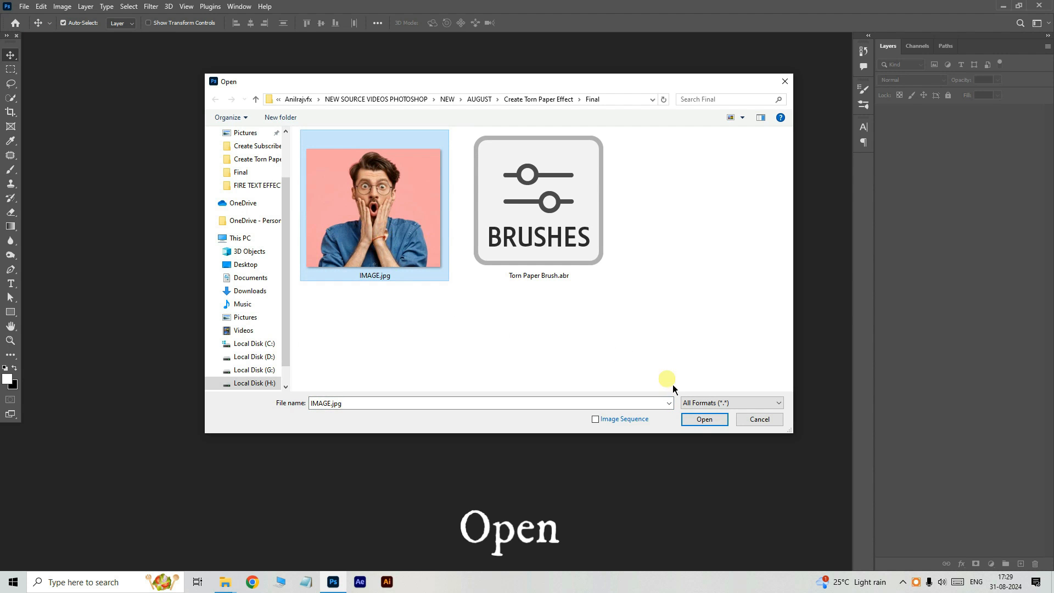
{"action": "left_click", "coordinate": [703, 419]}
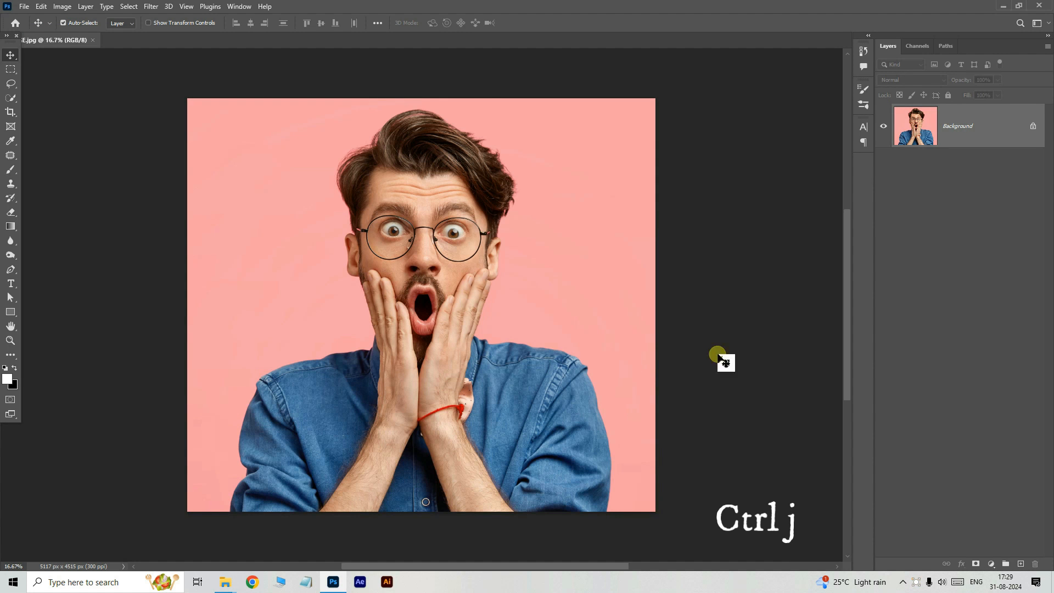
- Duplicate the photo to Layer 1 with Ctrl+J and hide that copy
{"action": "key", "text": "ctrl+j"}
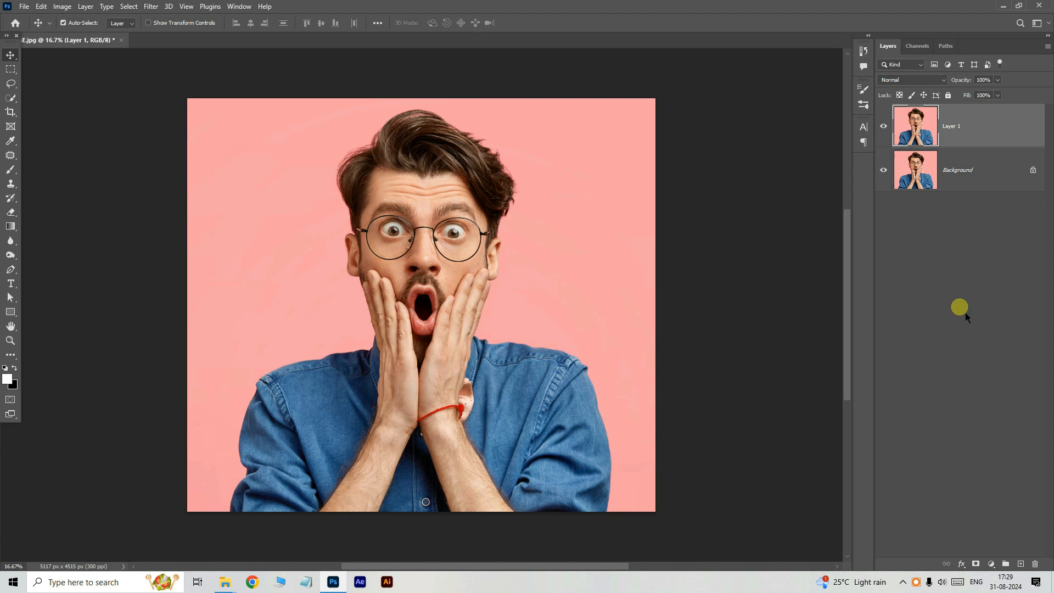
{"action": "left_click", "coordinate": [957, 169]}
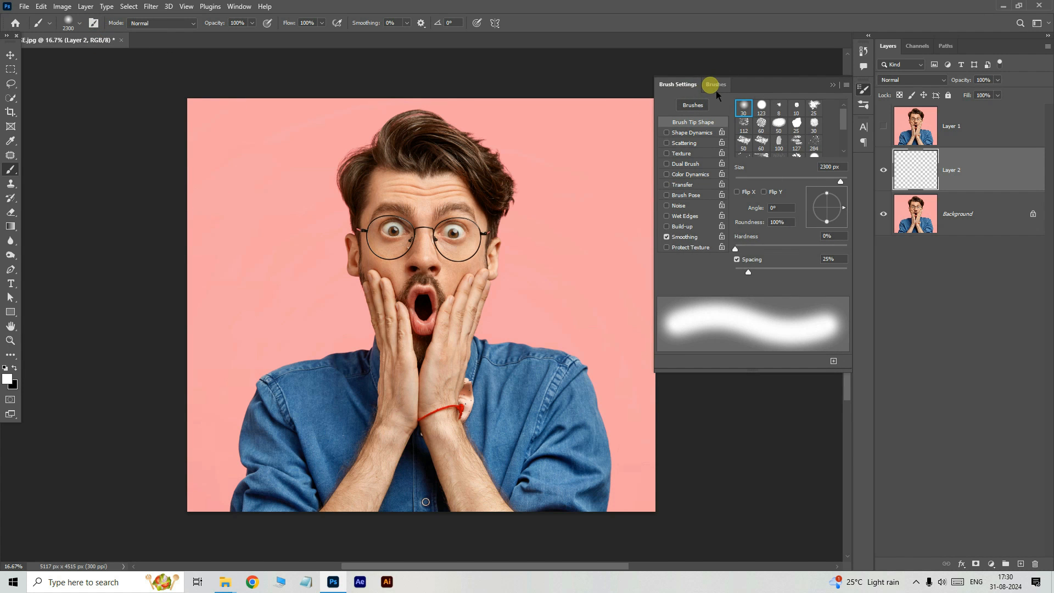
- Import Torn Paper Brush.abr into the Brushes panel and pick a torn-paper brush
{"action": "left_click", "coordinate": [832, 84]}
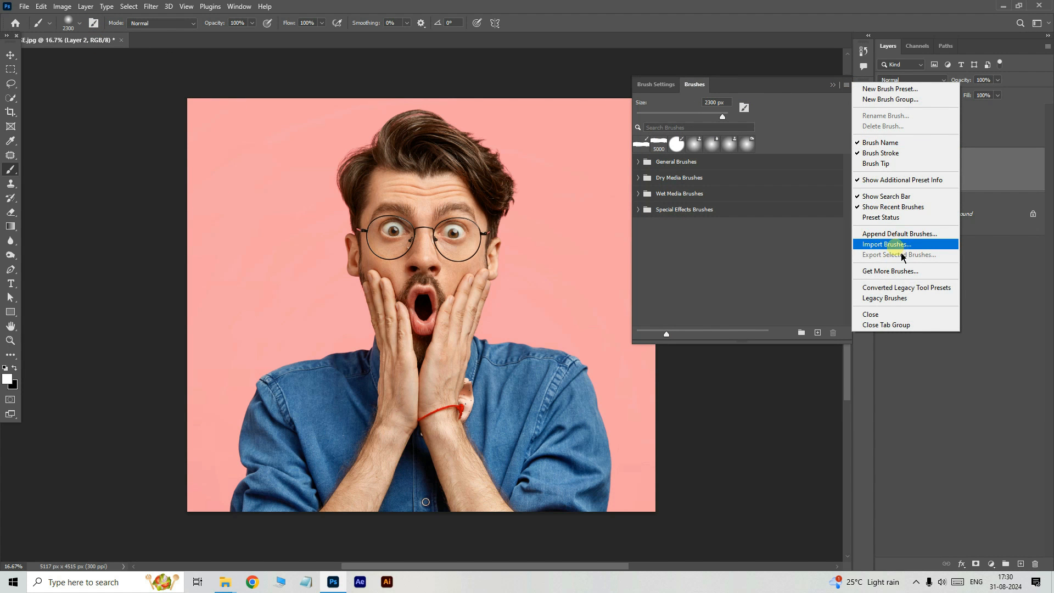
{"action": "left_click", "coordinate": [886, 244]}
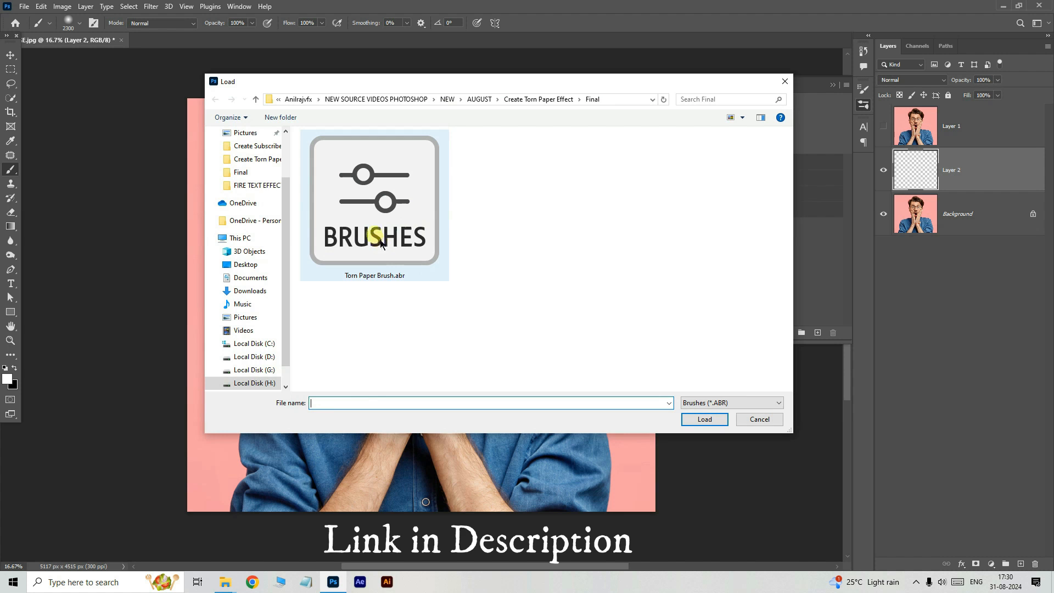
{"action": "left_click", "coordinate": [704, 419]}
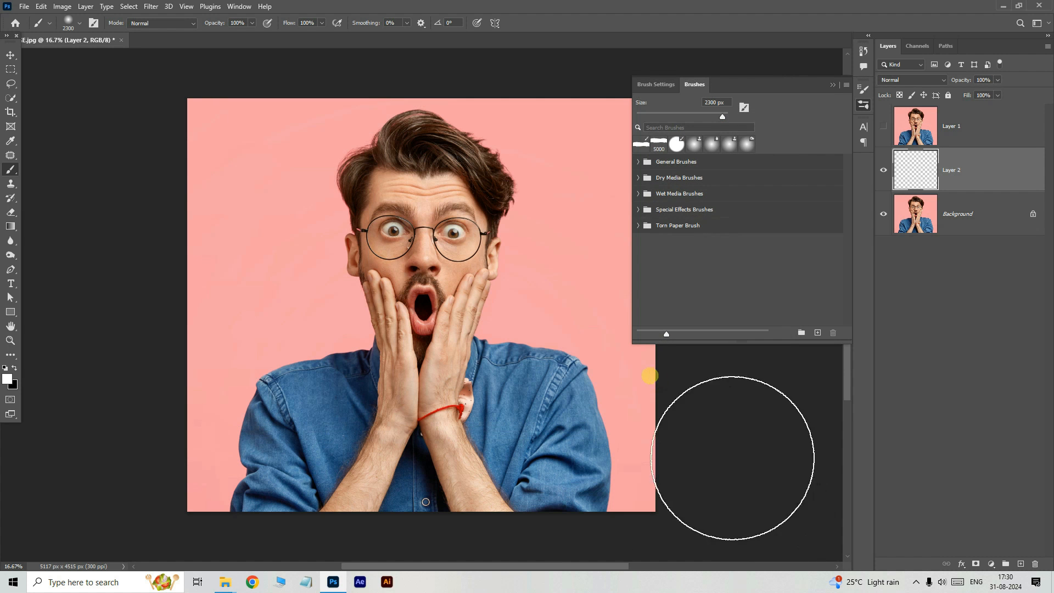
{"action": "left_click", "coordinate": [638, 225]}
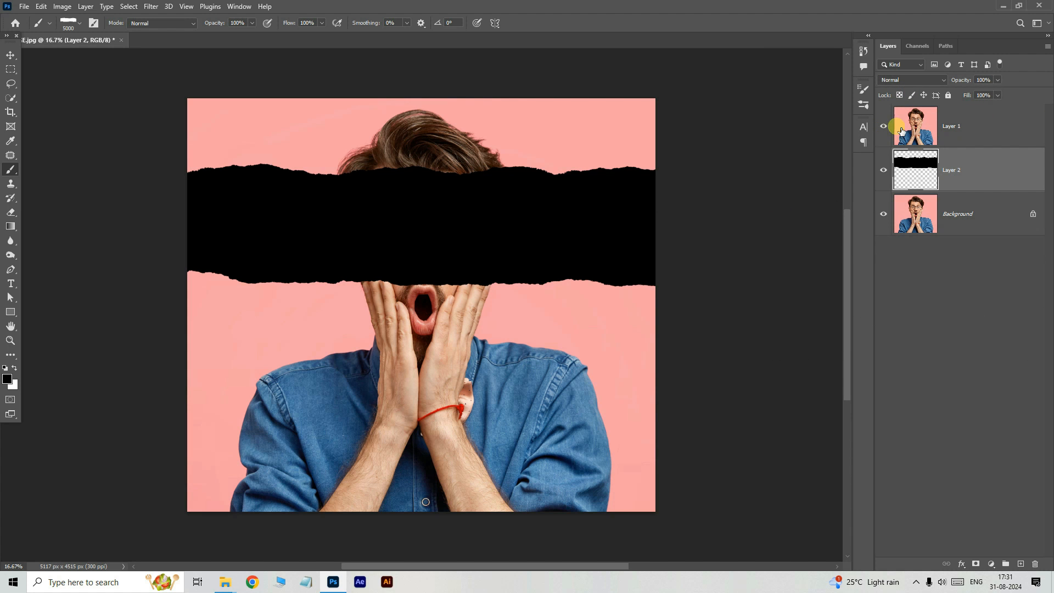
- Clip Layer 1, a Black & White adjustment and empty Layer 3 into the torn band
{"action": "right_click", "coordinate": [915, 126]}
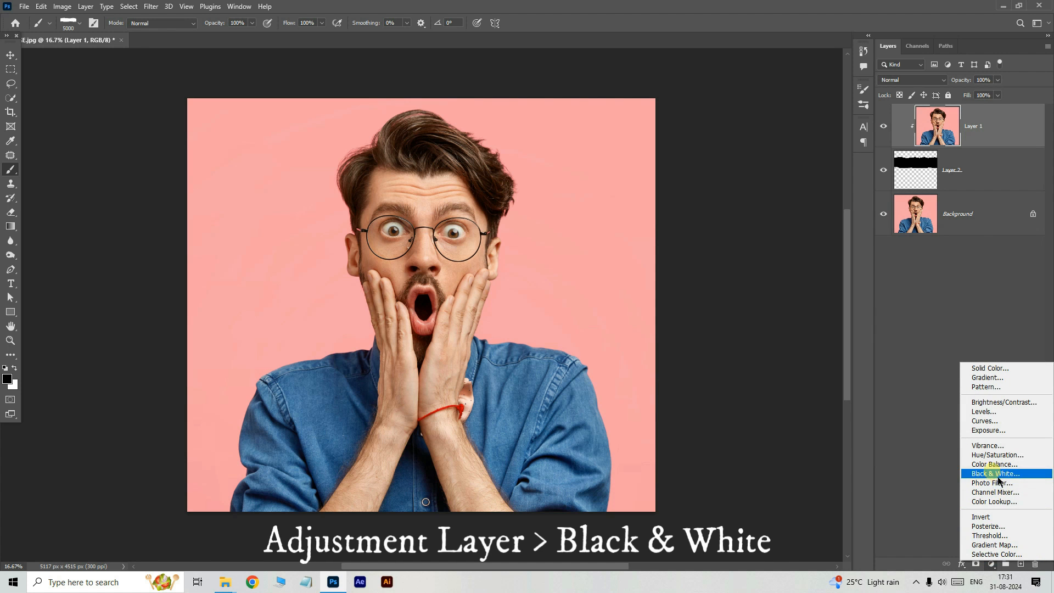
{"action": "left_click", "coordinate": [995, 474]}
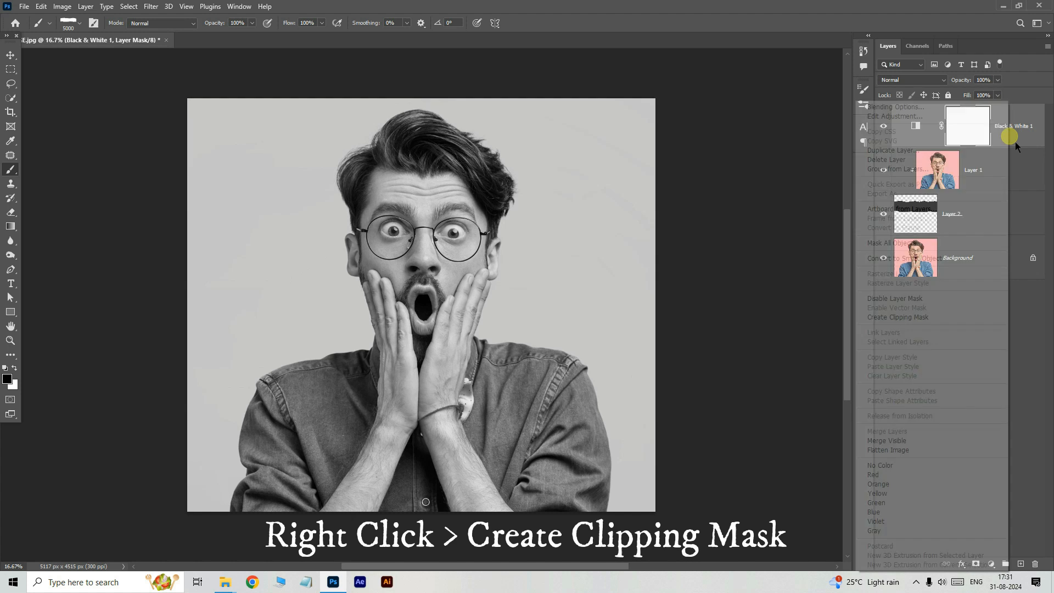
{"action": "mouse_move", "coordinate": [919, 317]}
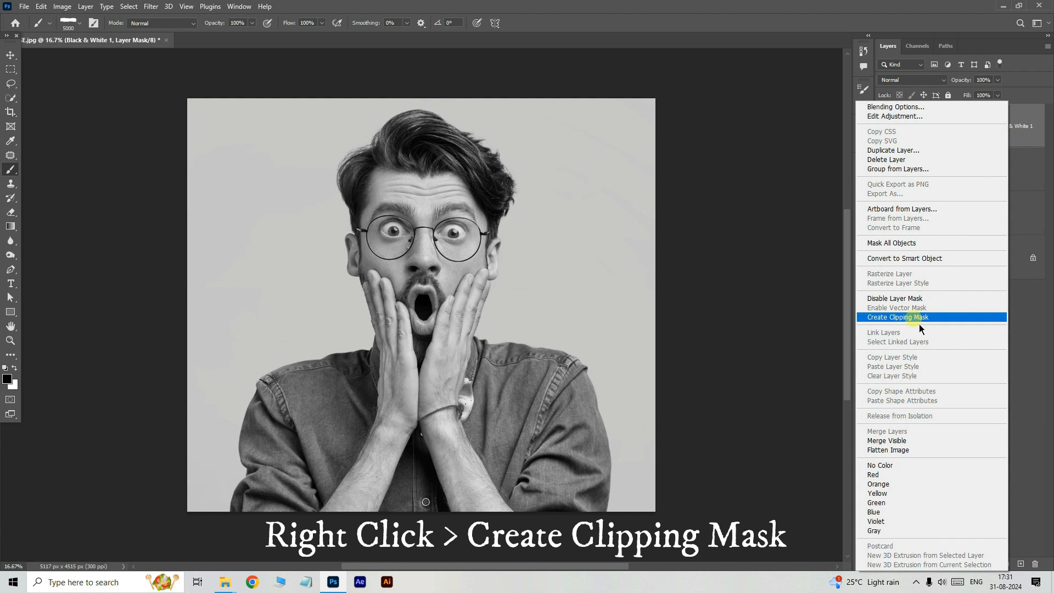
{"action": "left_click", "coordinate": [898, 317]}
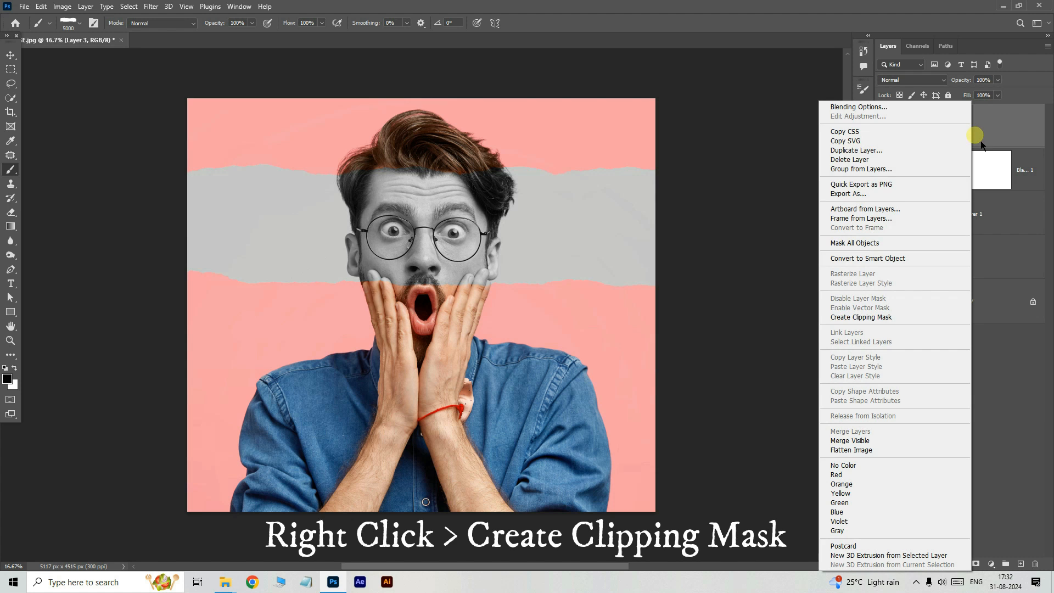
{"action": "left_click", "coordinate": [862, 317]}
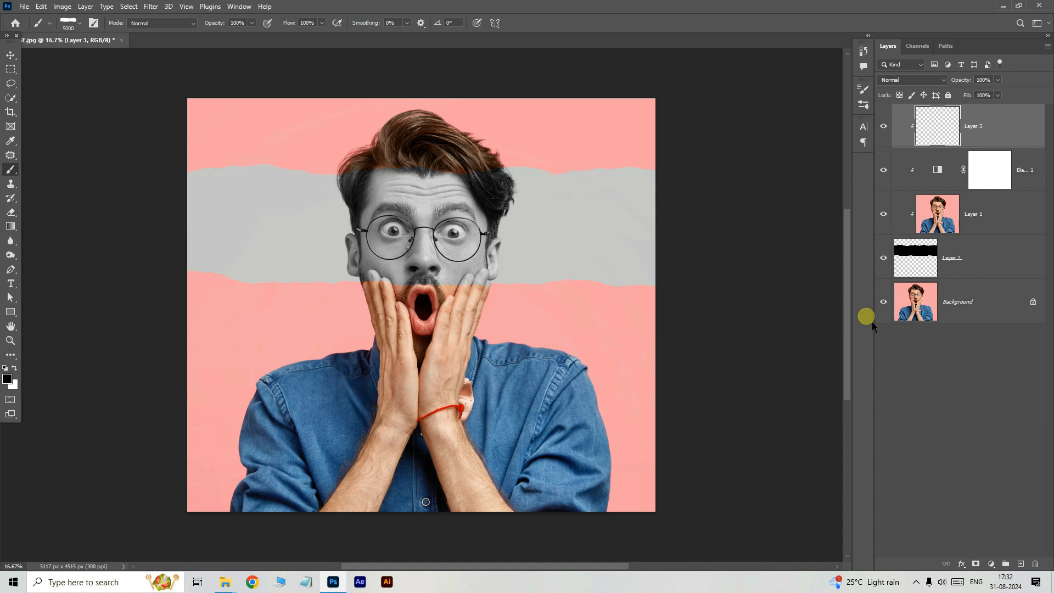
{"action": "mouse_move", "coordinate": [10, 170]}
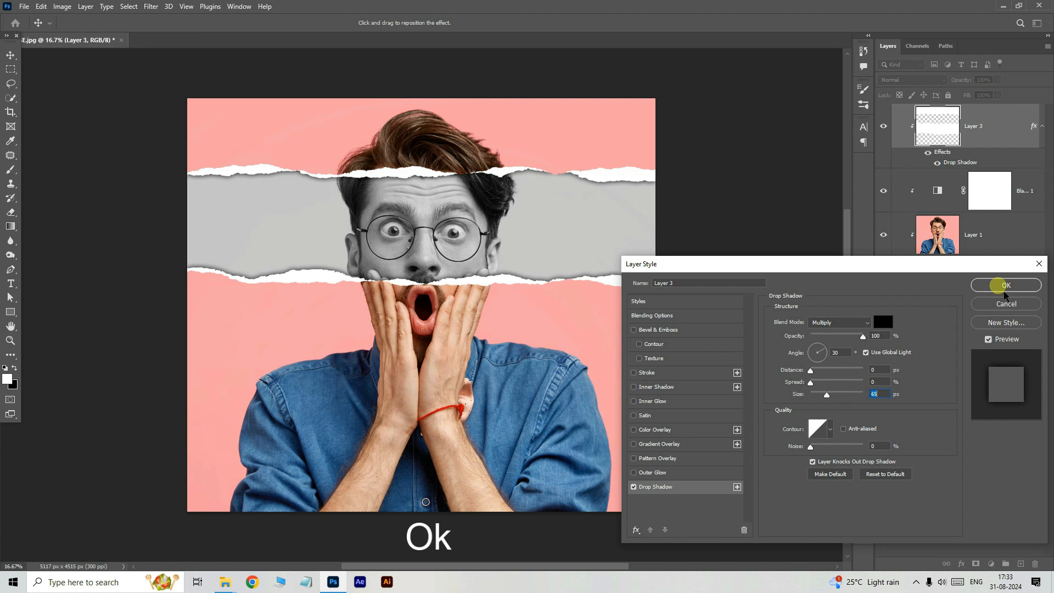
- Confirm the Multiply drop shadow with opacity 100, distance 0, size 65 on Layer 3
{"action": "left_click", "coordinate": [1006, 285]}
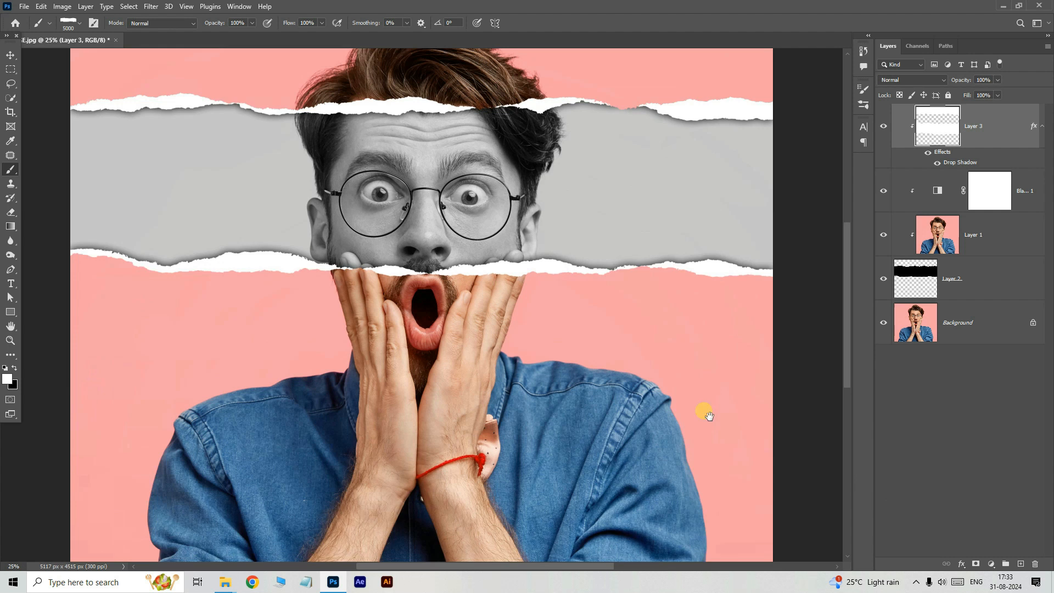